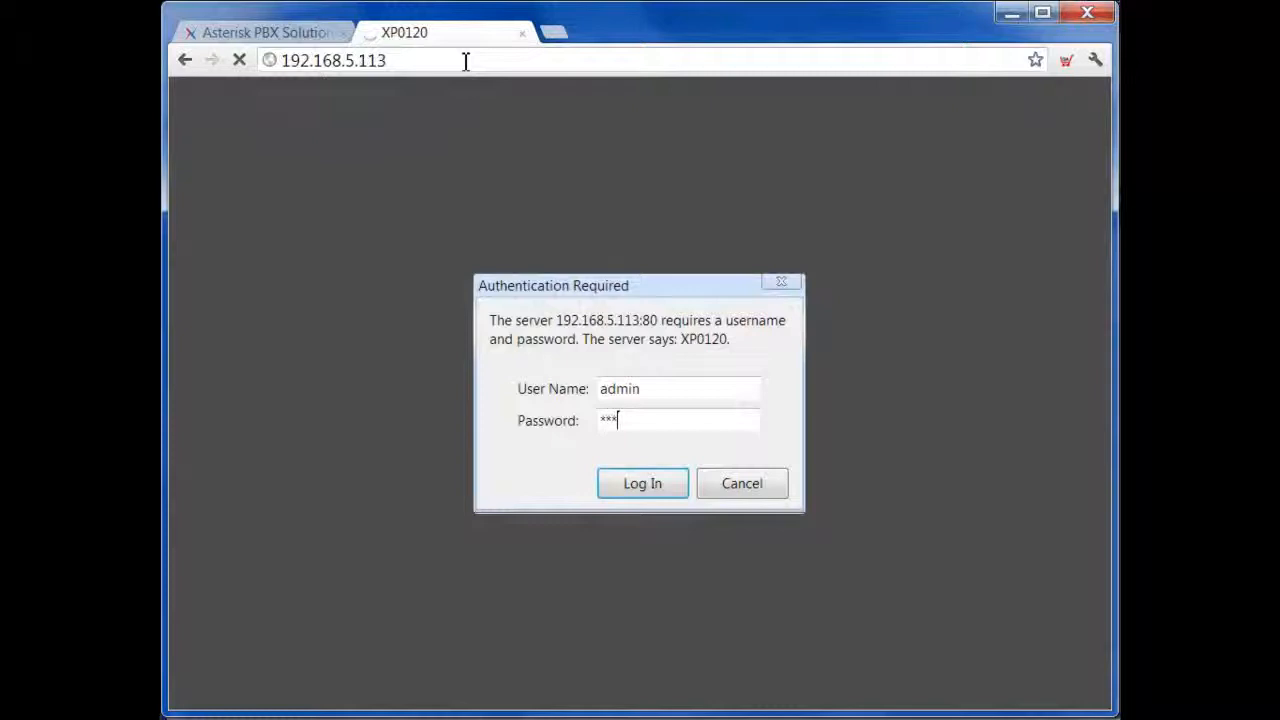
# - Log in to the phone's web interface and view the Network basic settings
pyautogui.click(642, 483)
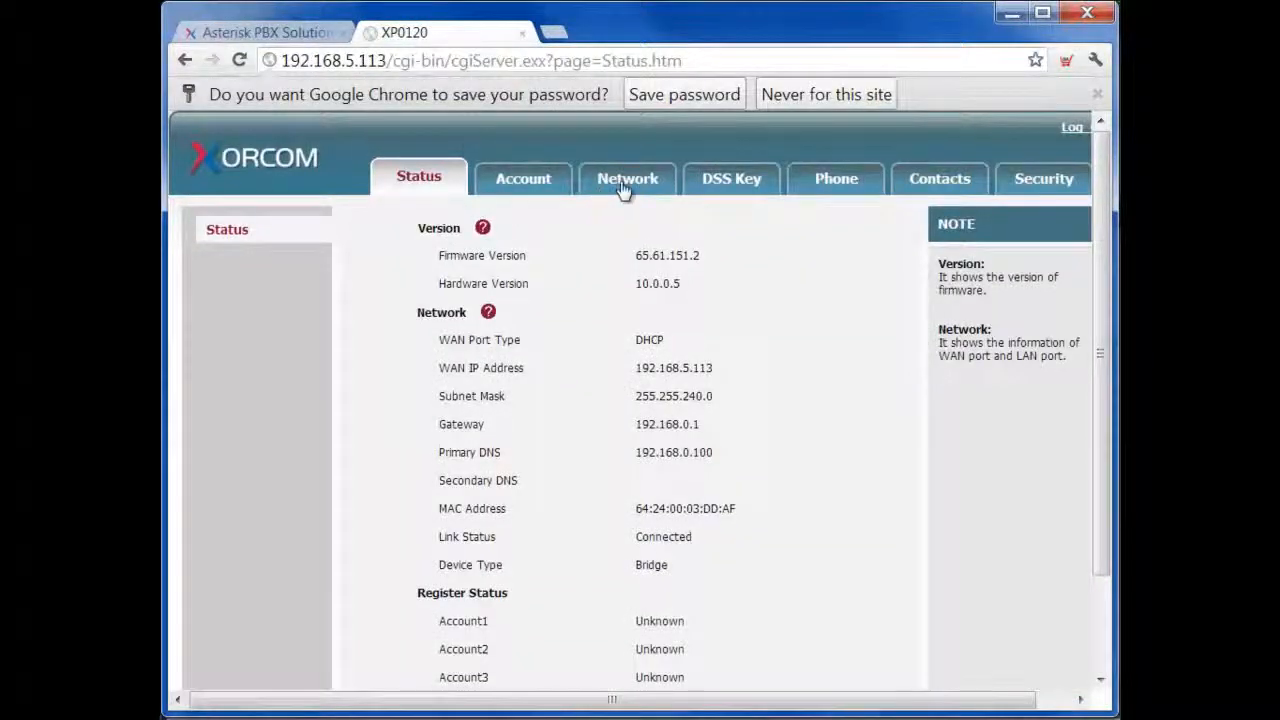
pyautogui.click(627, 178)
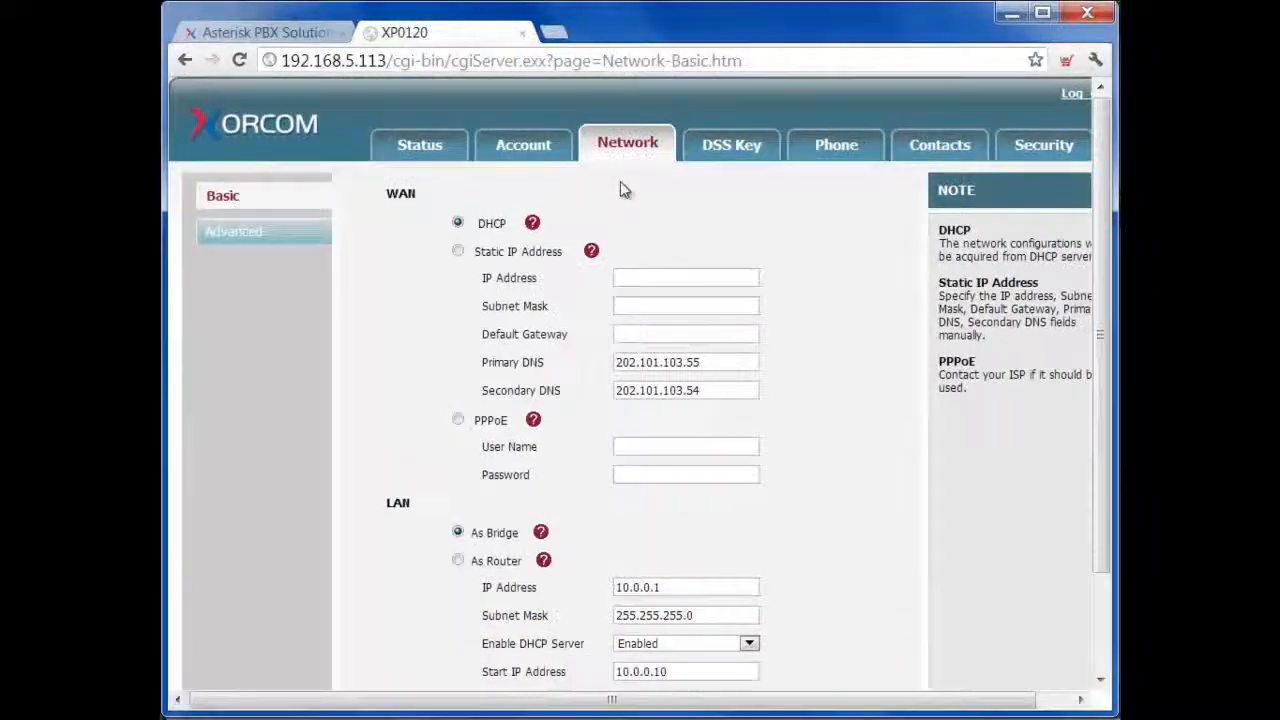
pyautogui.moveTo(448, 233)
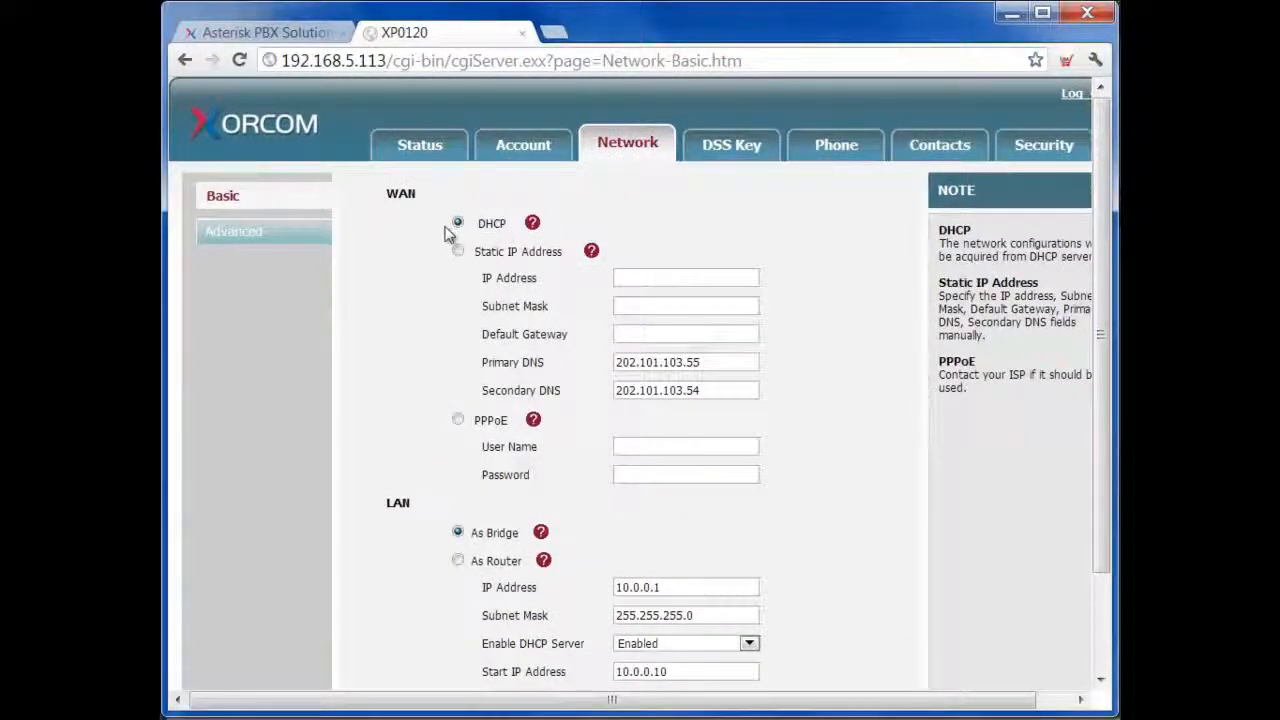
pyautogui.moveTo(523, 150)
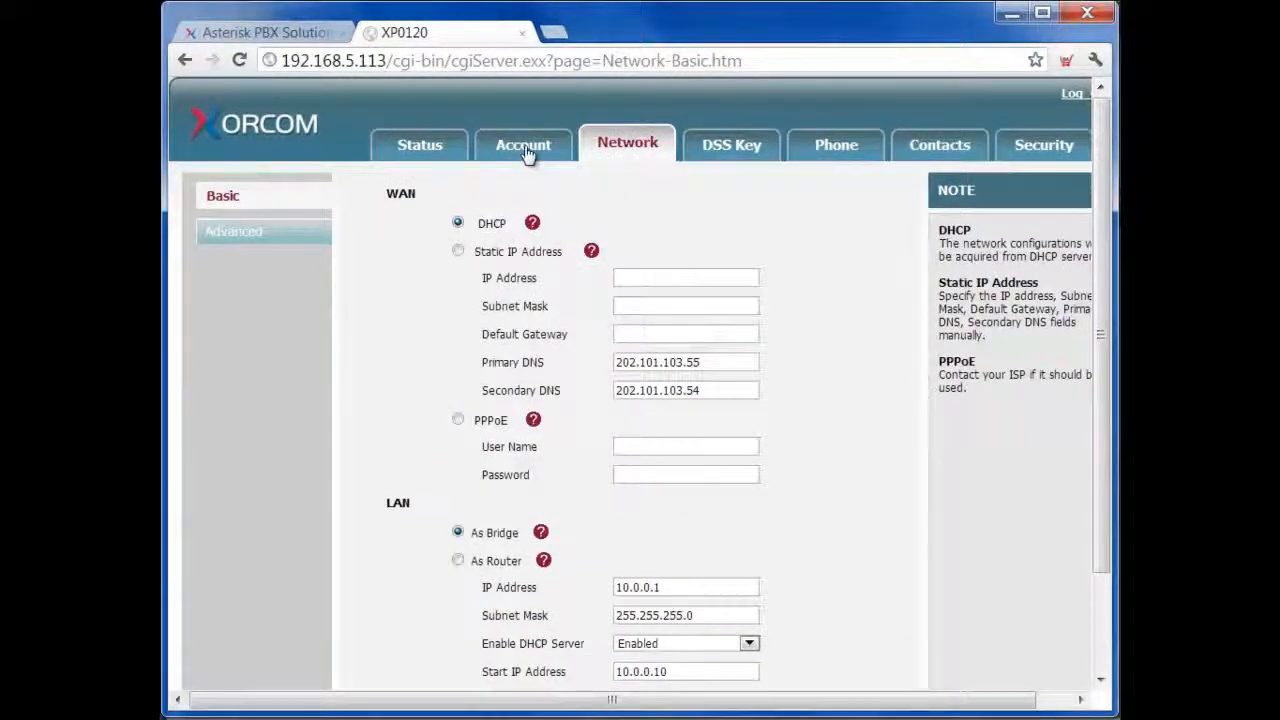
# - Enable Account 1 as Alina, extension 280, SIP server 192.168.0.127, and confirm
pyautogui.click(523, 145)
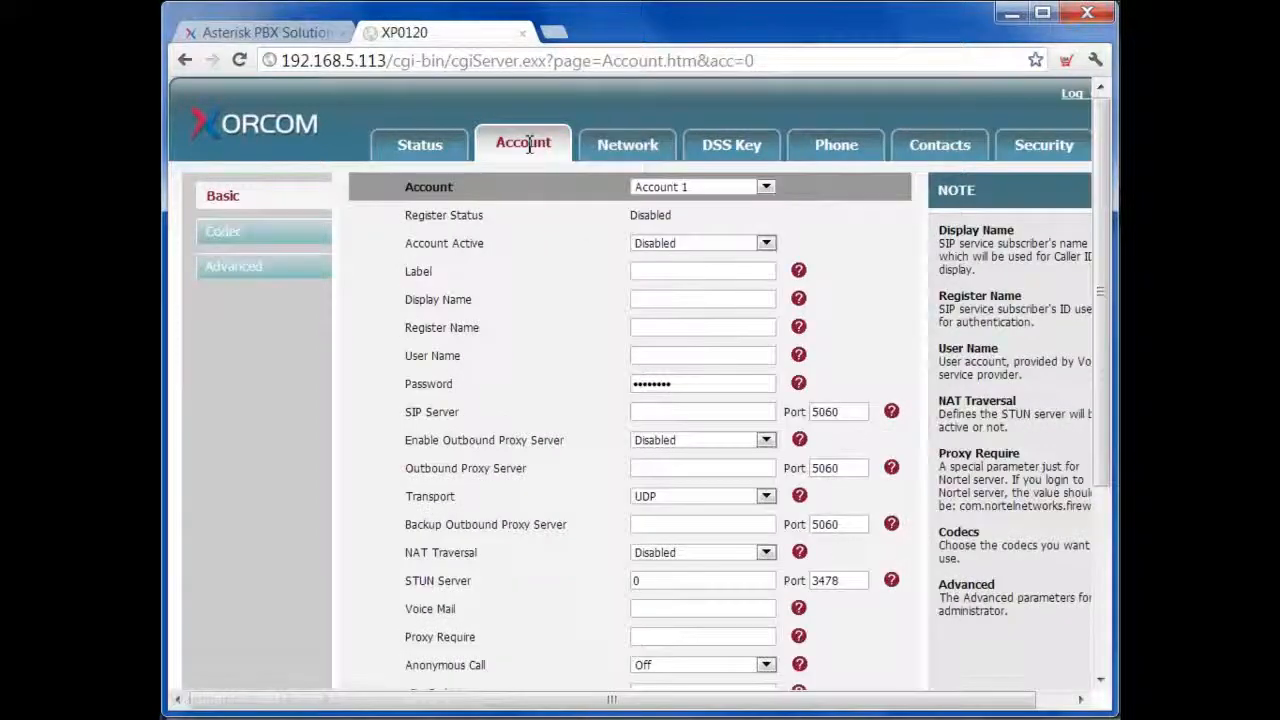
pyautogui.click(700, 243)
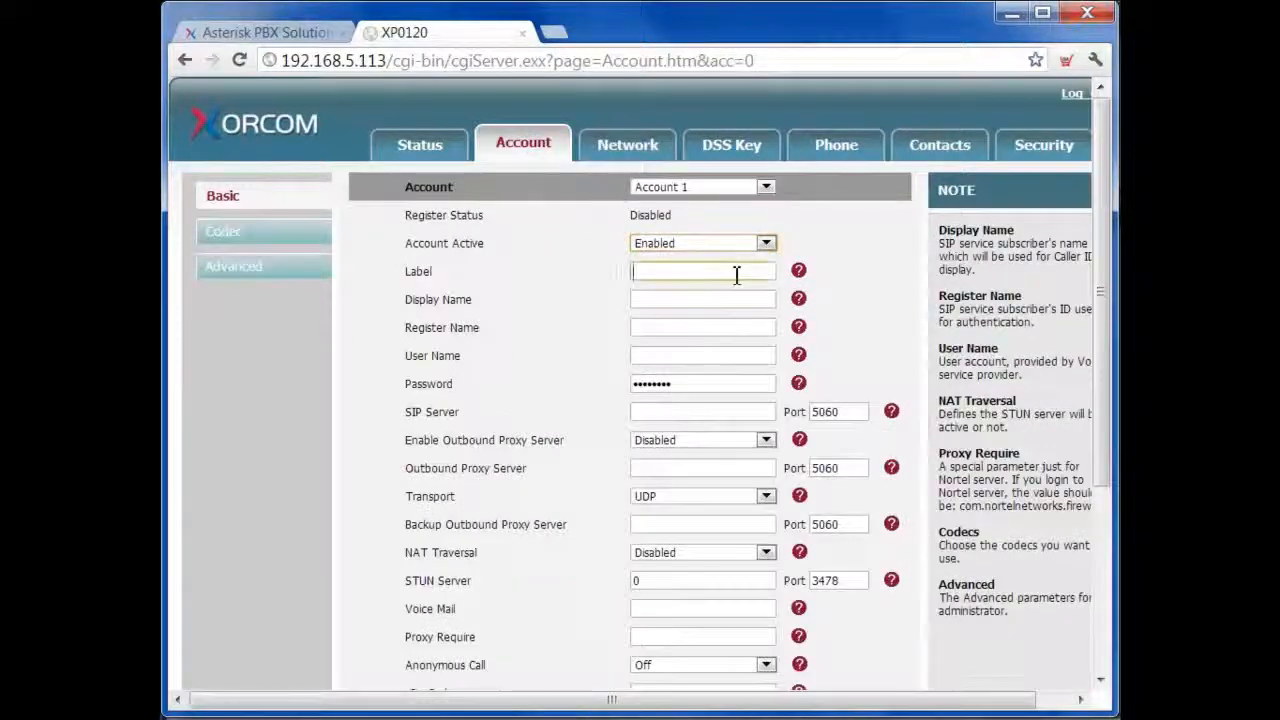
pyautogui.write('Alina')
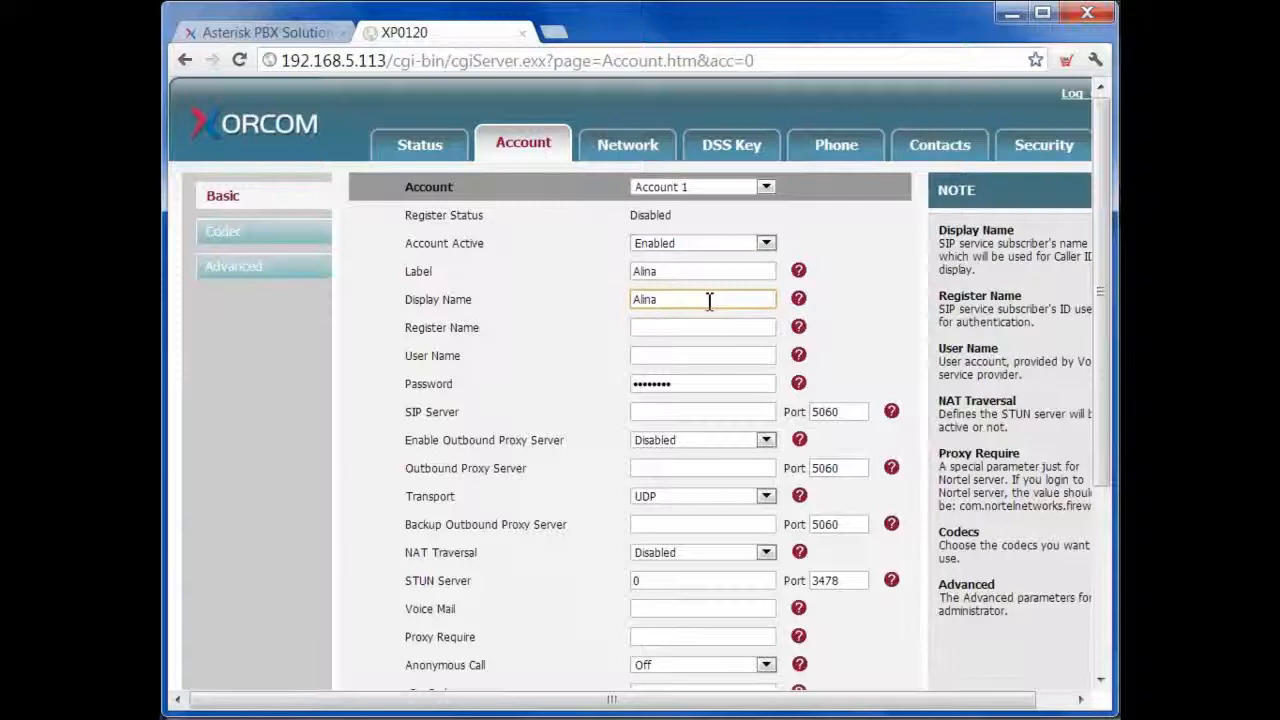
pyautogui.write('280')
pyautogui.click(703, 412)
pyautogui.write('192.168')
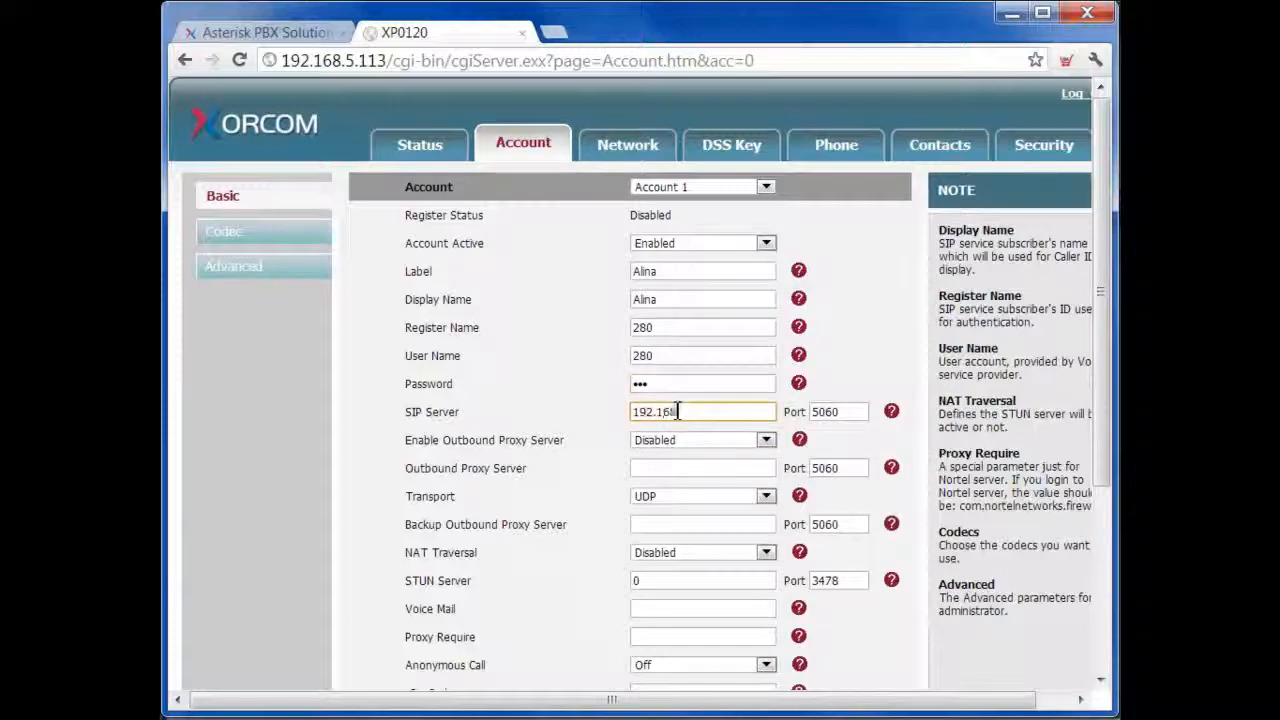
pyautogui.scroll(-3)
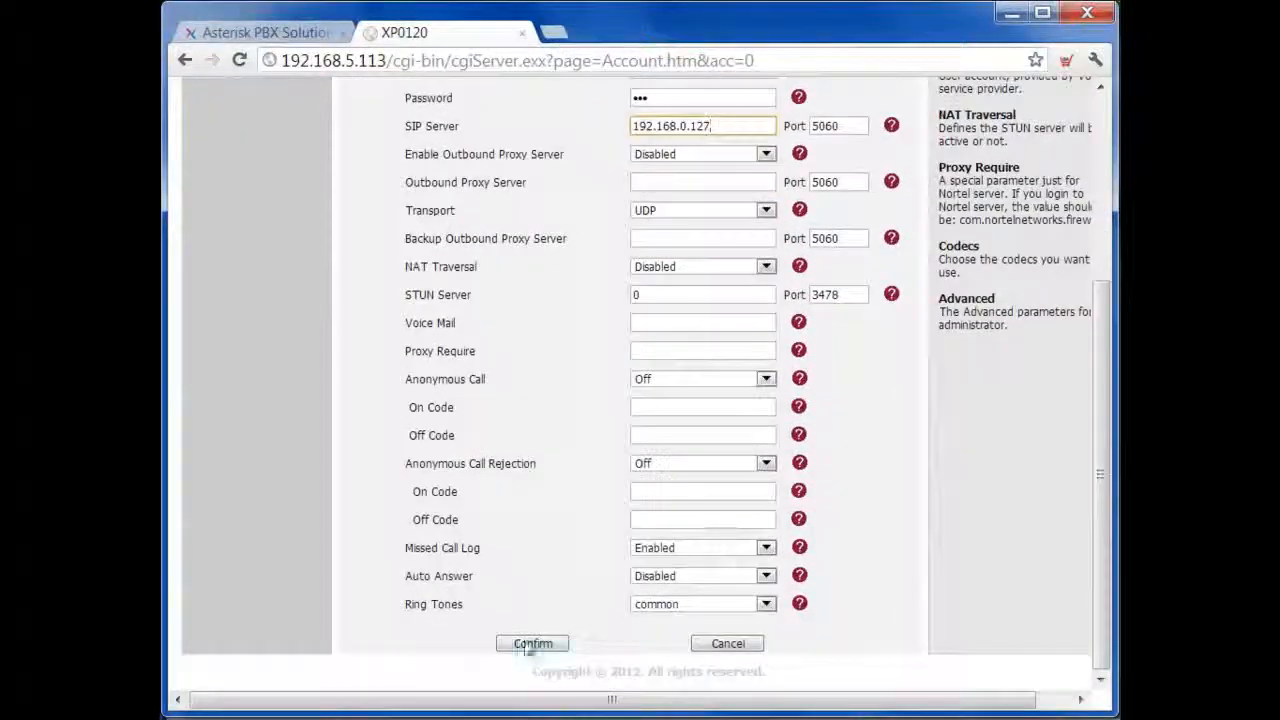
pyautogui.click(532, 643)
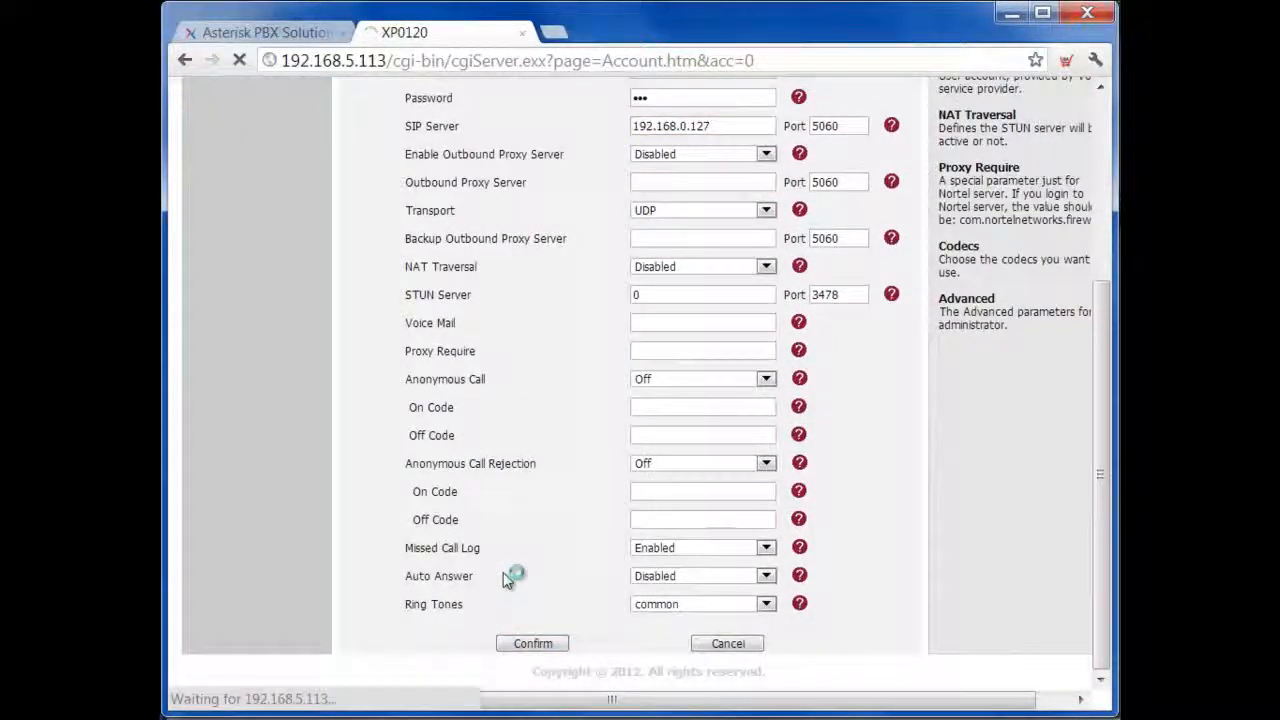
pyautogui.click(532, 643)
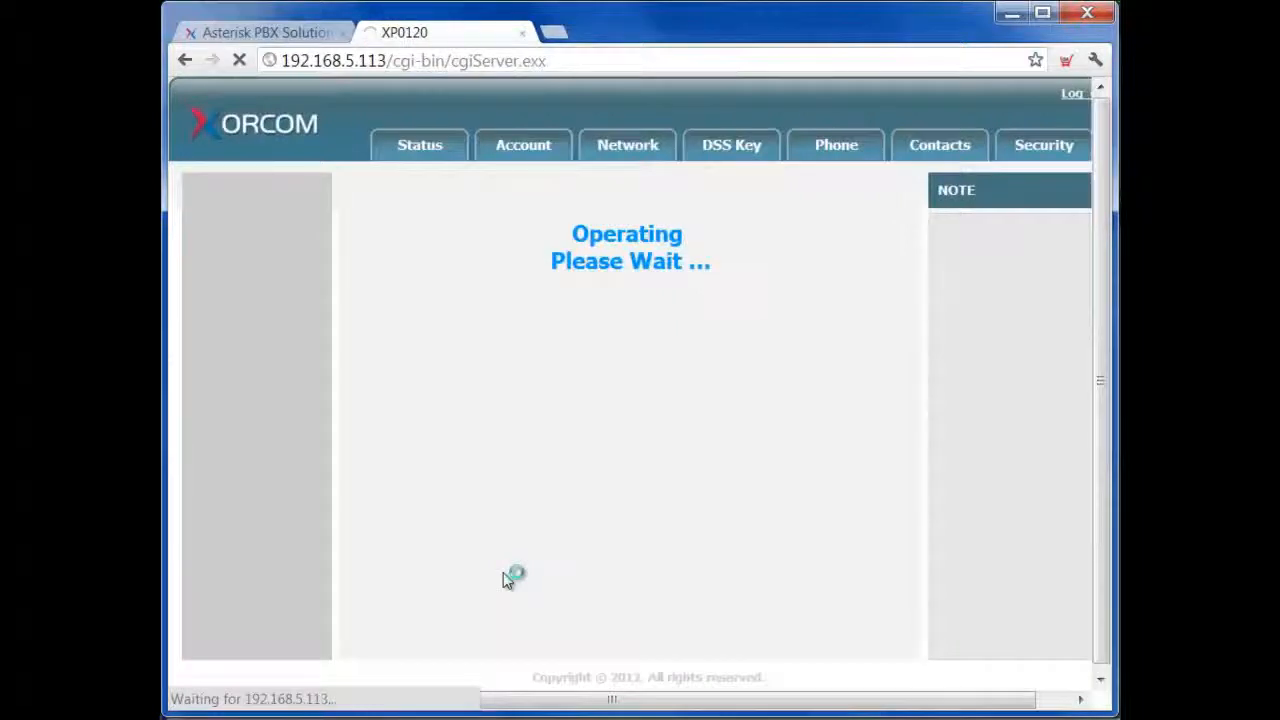